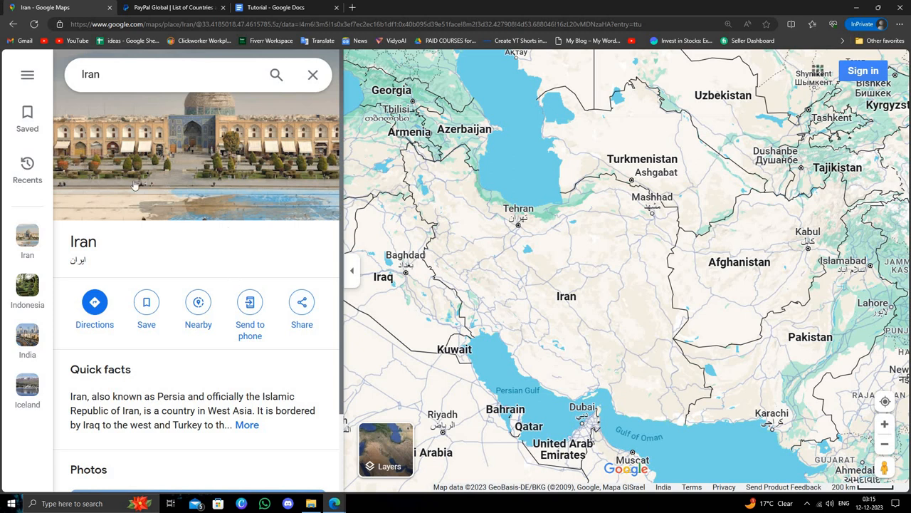
{"action": "mouse_move", "coordinate": [166, 250]}
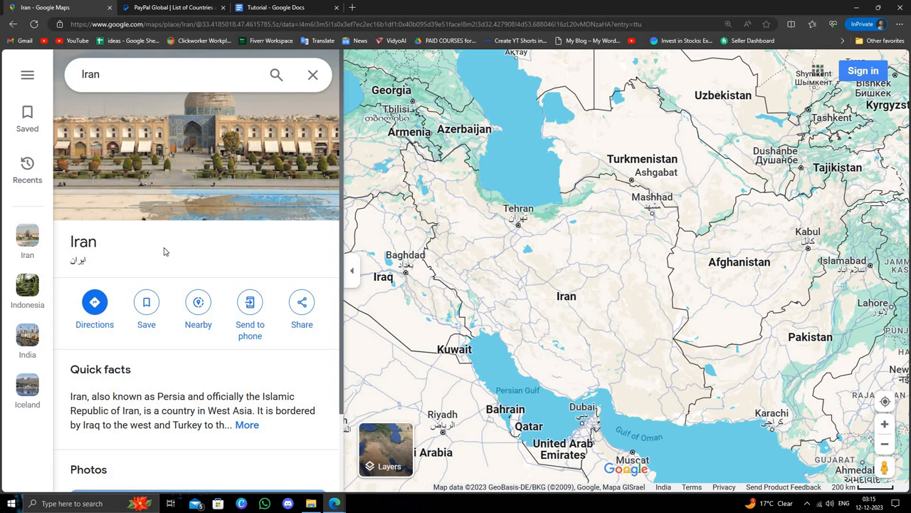
- Search the PayPal country list page for 'iran', find 0/0 matches, and close the find bar
{"action": "left_click", "coordinate": [170, 8]}
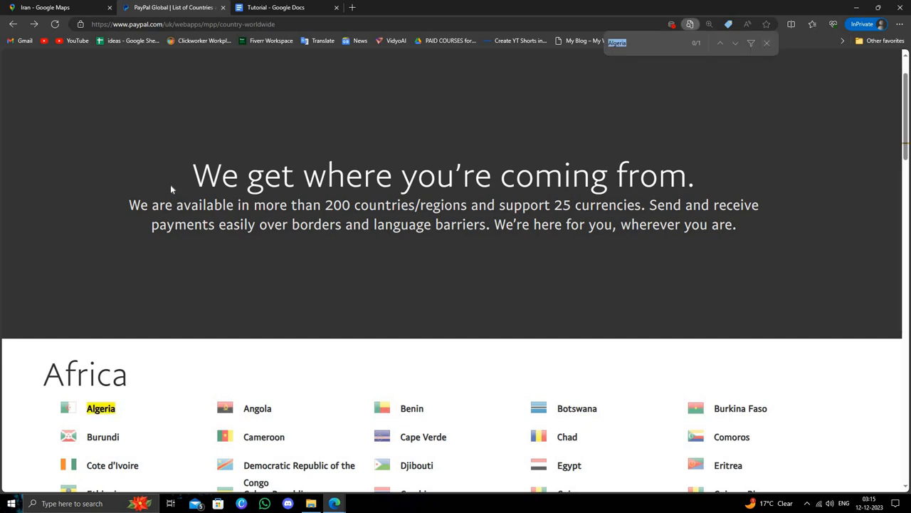
{"action": "left_click", "coordinate": [767, 43]}
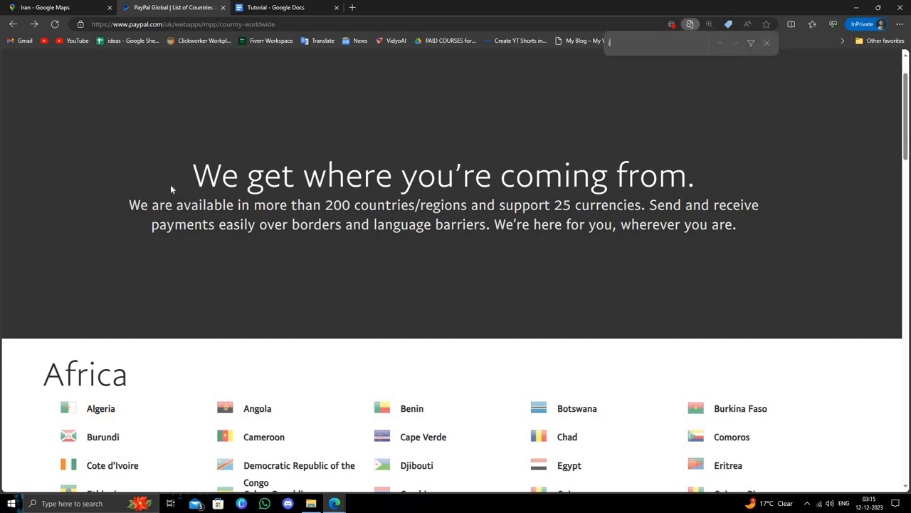
{"action": "type", "text": "iran"}
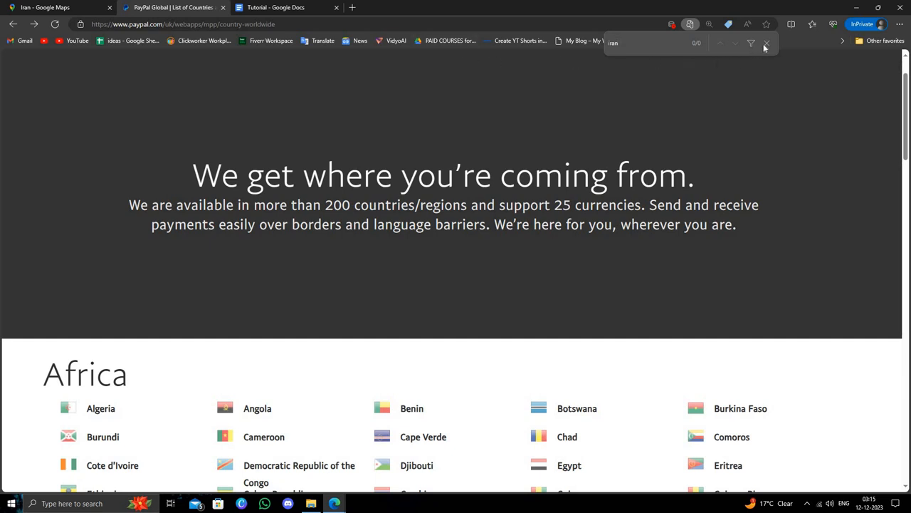
{"action": "left_click", "coordinate": [767, 43]}
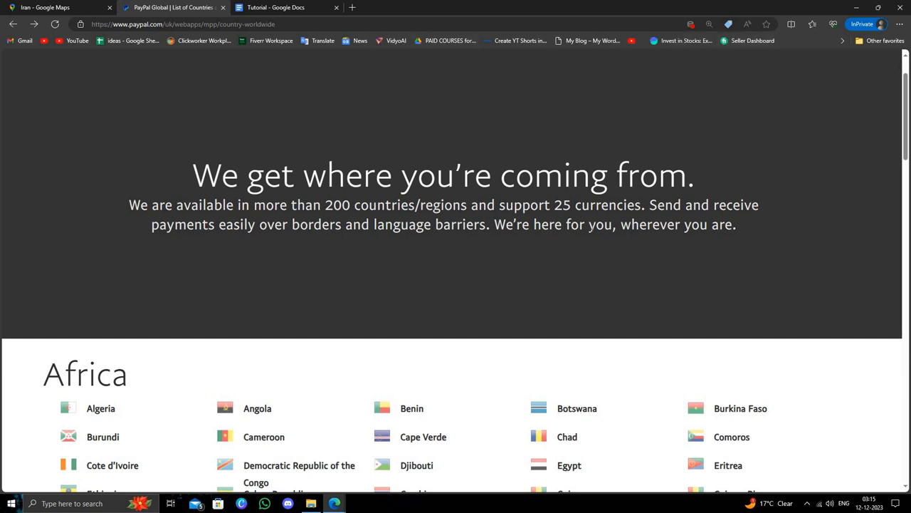
{"action": "mouse_move", "coordinate": [558, 314]}
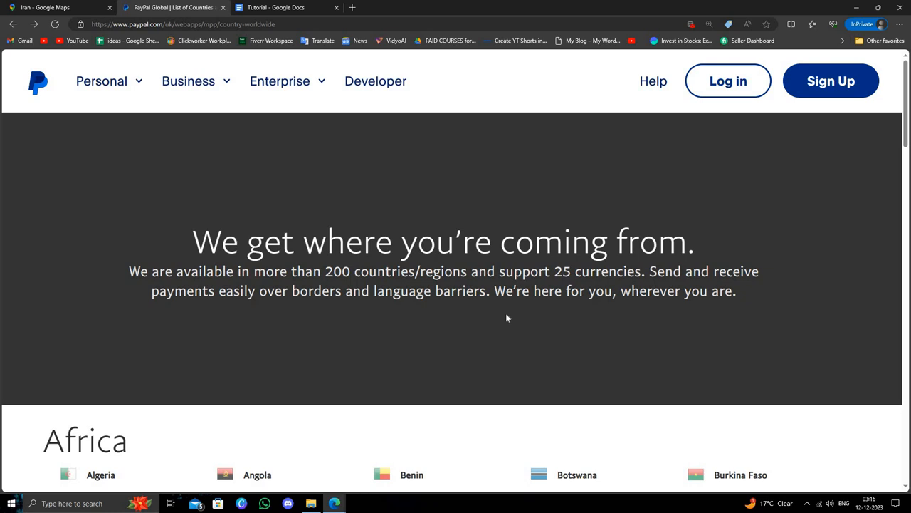
{"action": "mouse_move", "coordinate": [554, 319]}
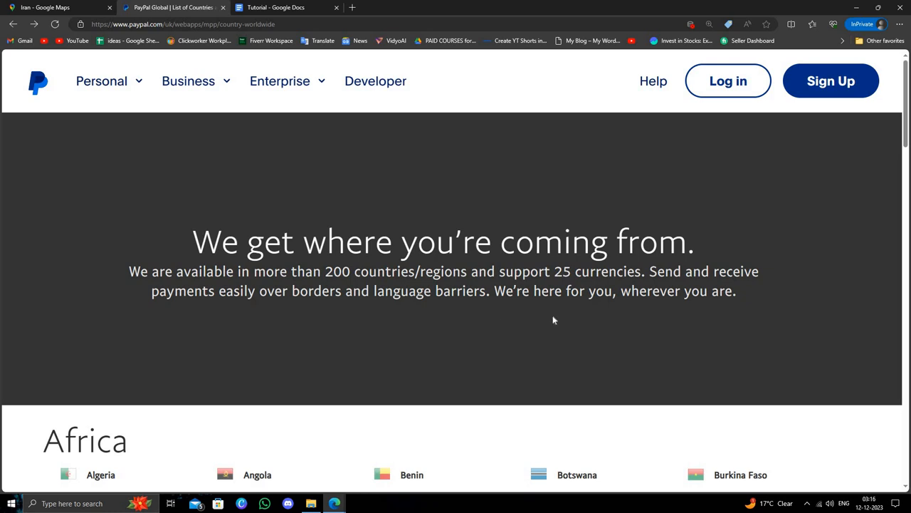